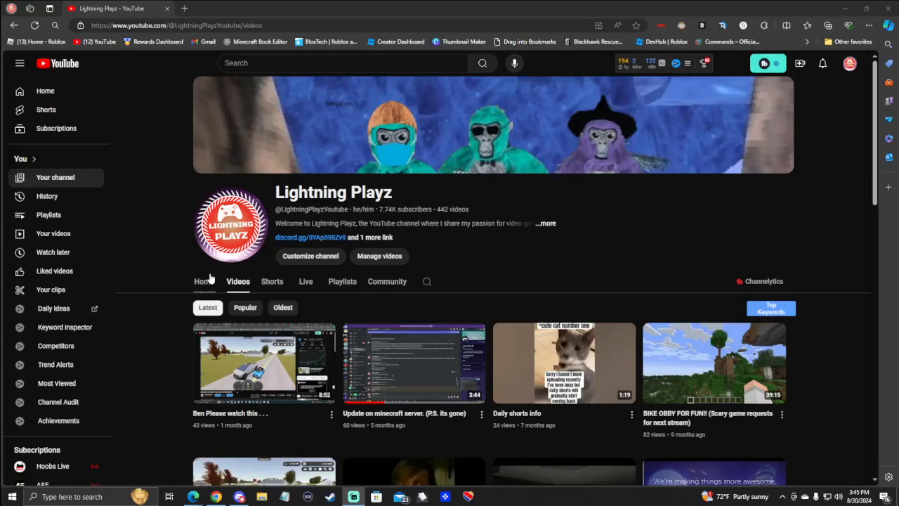
pyautogui.moveTo(540, 268)
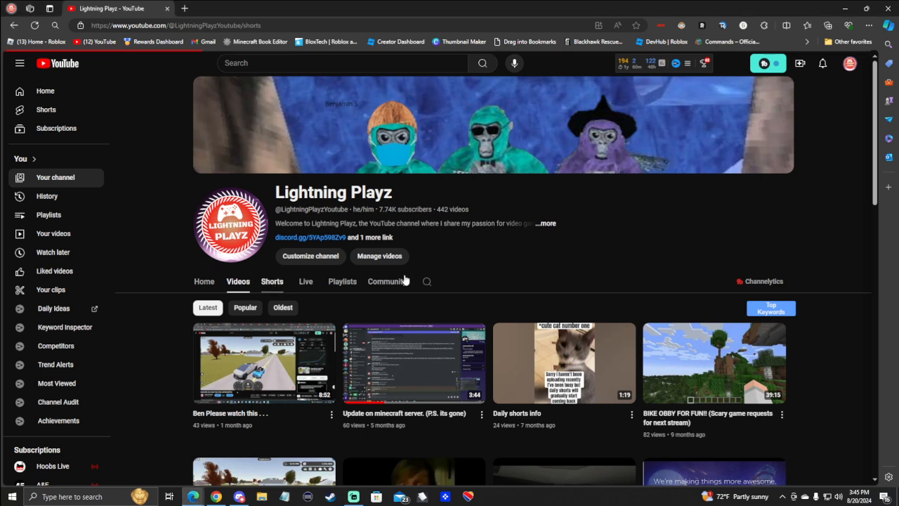
# Switch to the Lightning Playz Shorts grid, led by the YouTube name suggestions short.
pyautogui.click(272, 281)
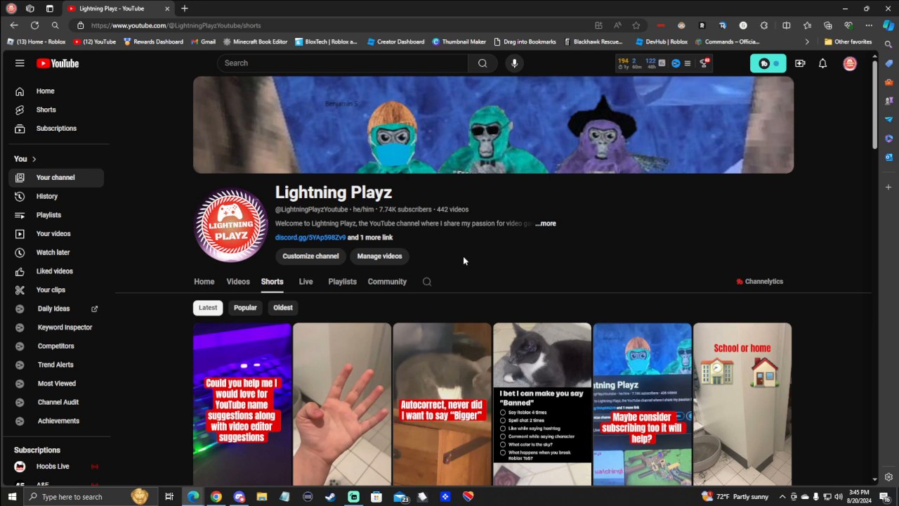
pyautogui.moveTo(447, 251)
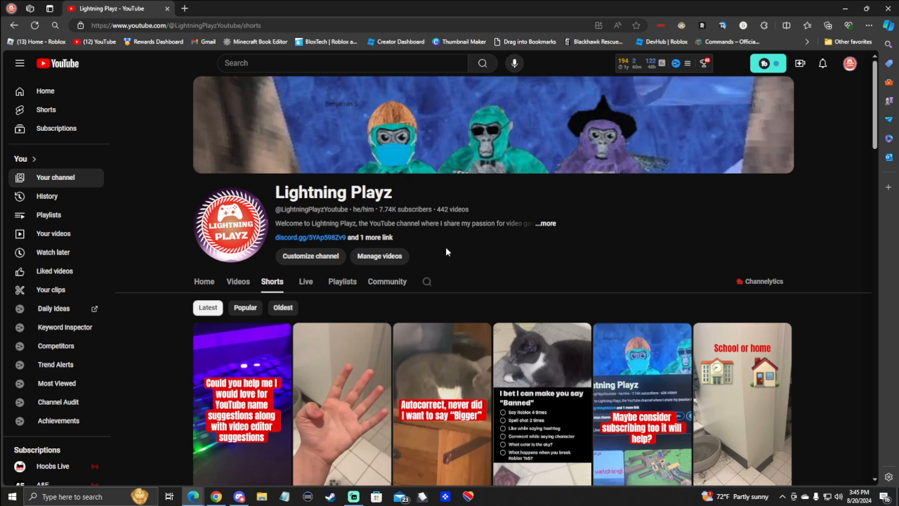
pyautogui.moveTo(485, 197)
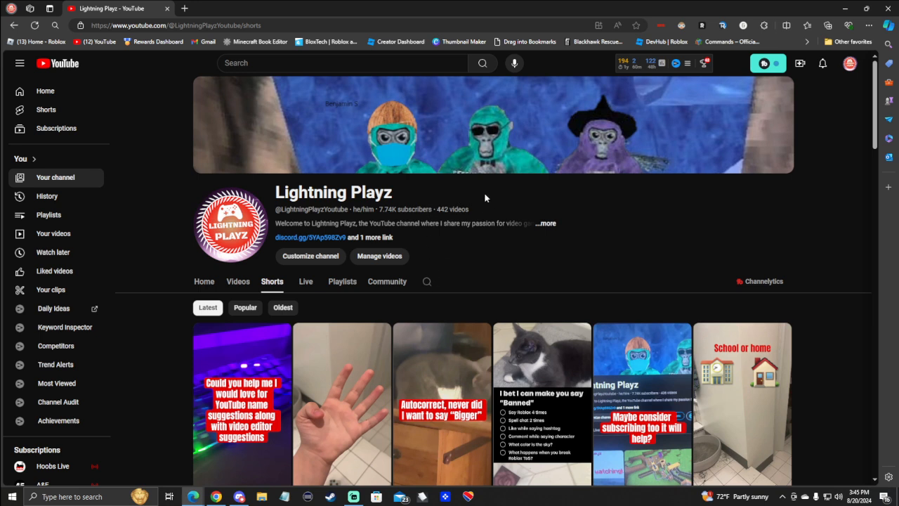
pyautogui.moveTo(552, 225)
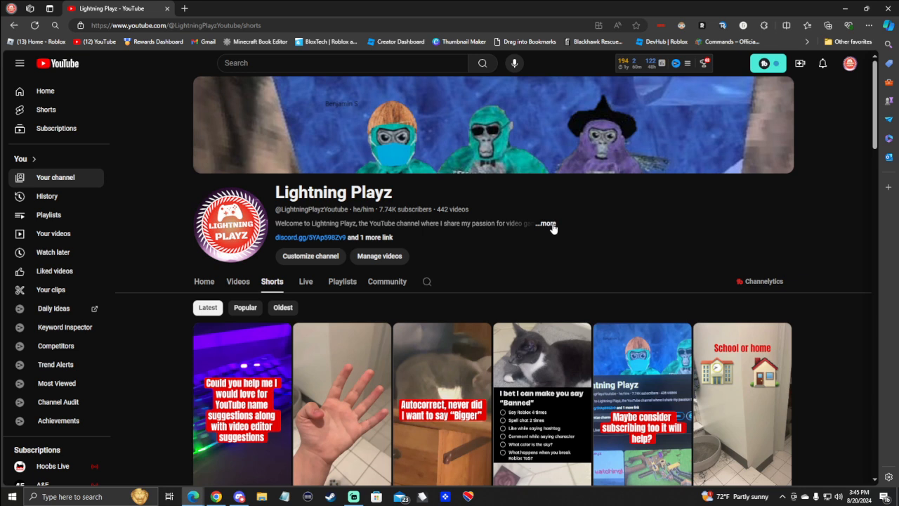
pyautogui.moveTo(553, 229)
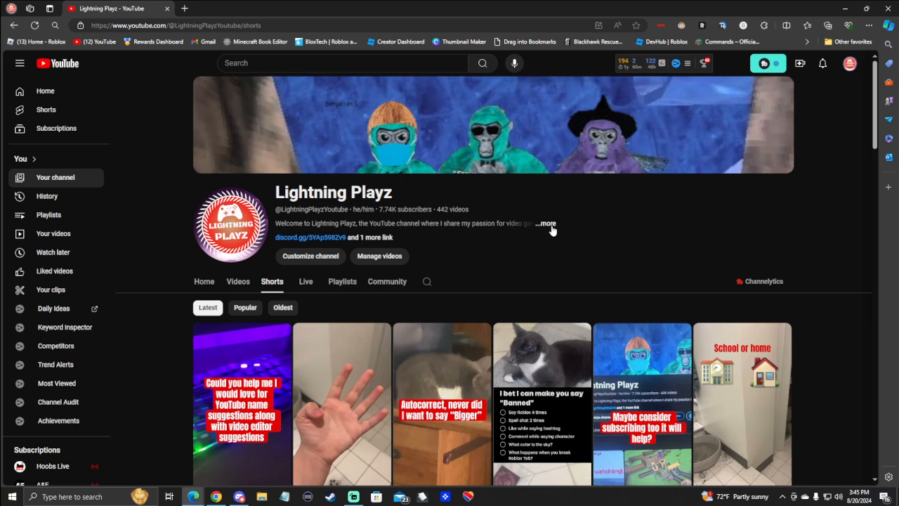
pyautogui.moveTo(332, 296)
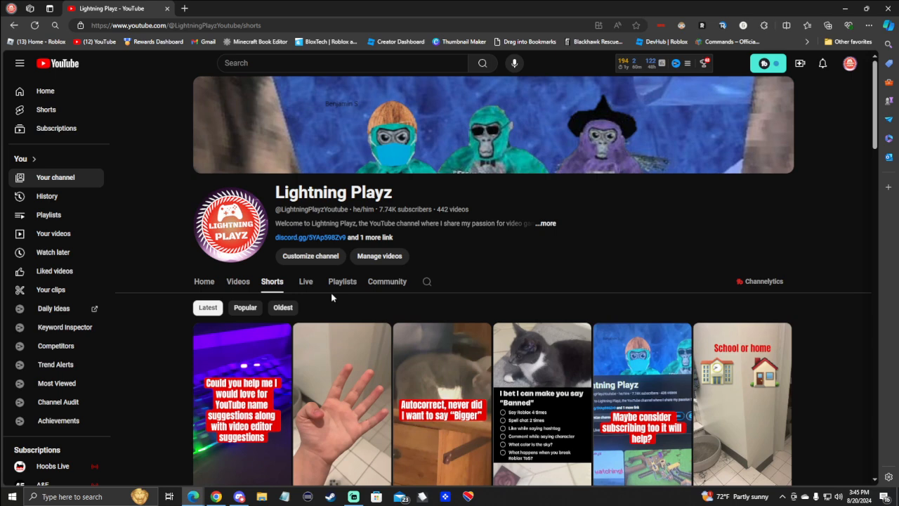
# Return to the channel Home section showing The Long Drive videos in the For You row.
pyautogui.click(203, 281)
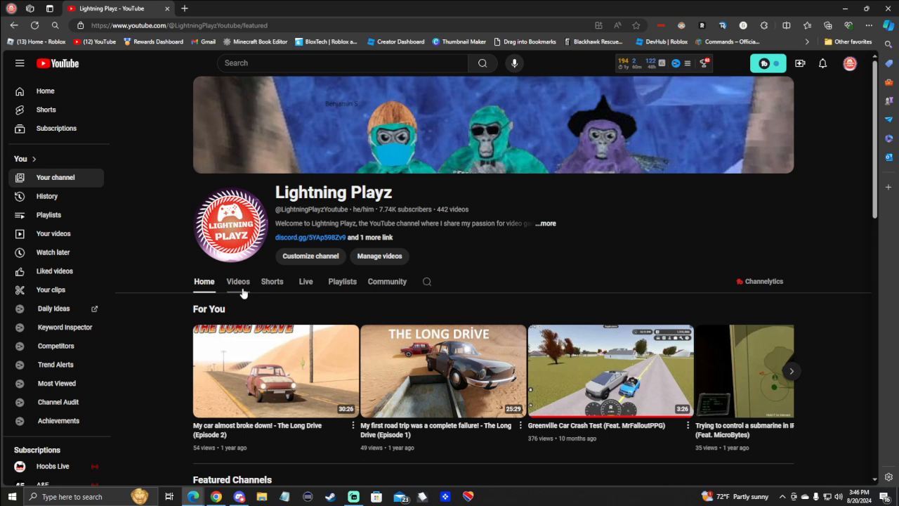
pyautogui.moveTo(242, 276)
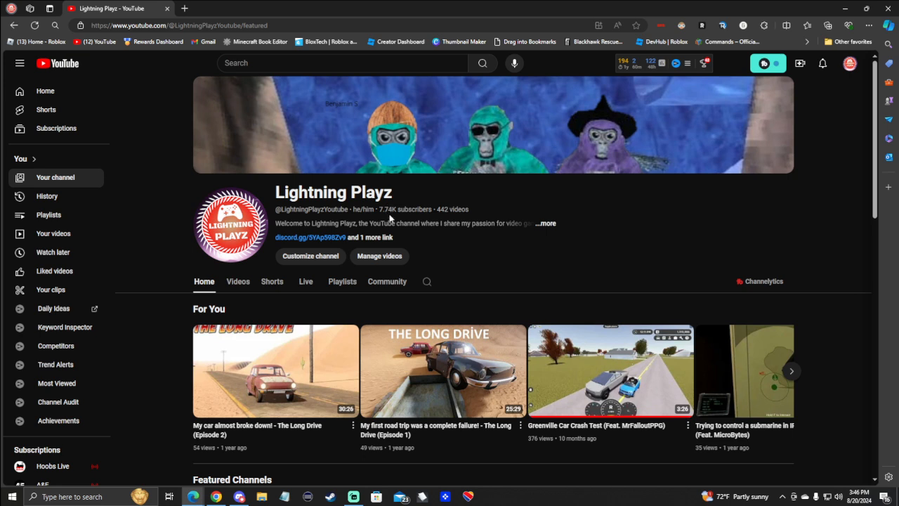
pyautogui.moveTo(405, 197)
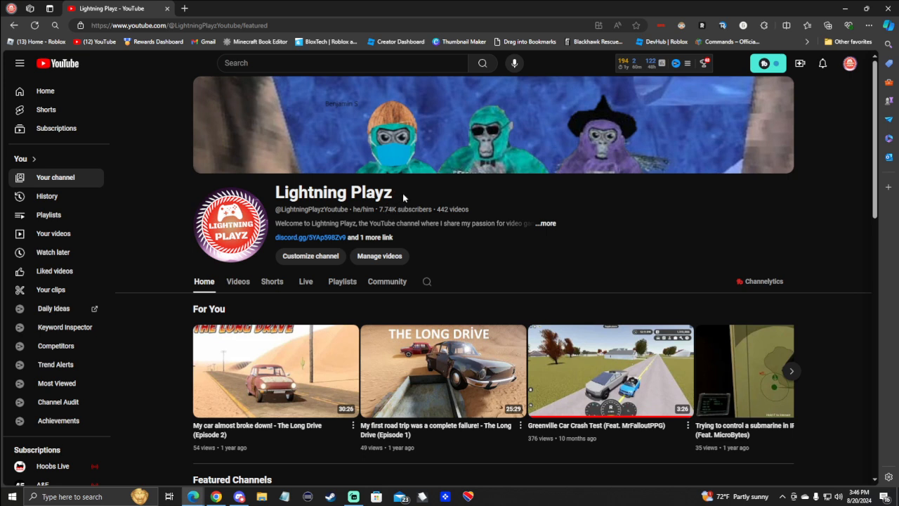
pyautogui.moveTo(392, 209)
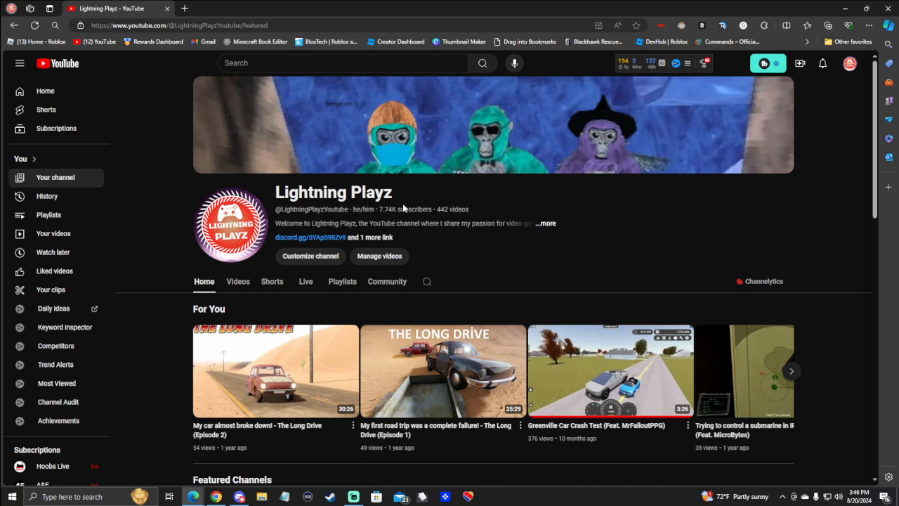
pyautogui.moveTo(625, 230)
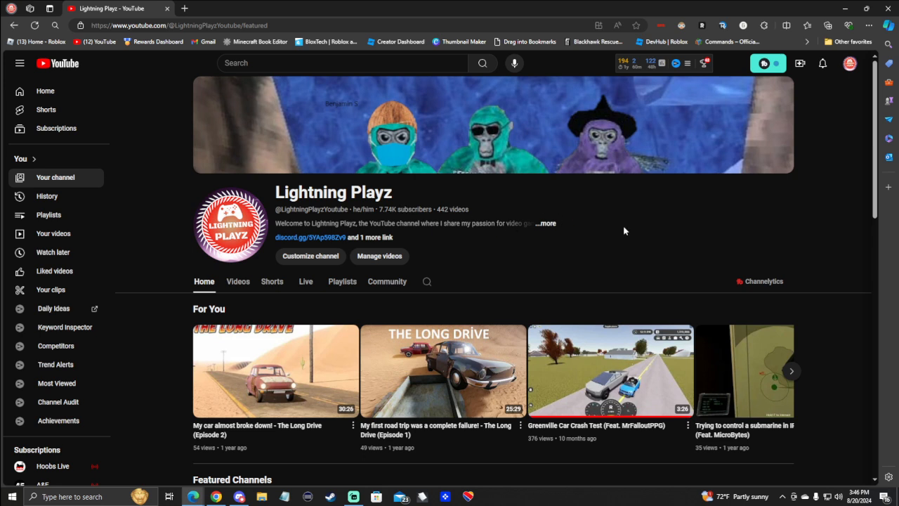
pyautogui.moveTo(634, 232)
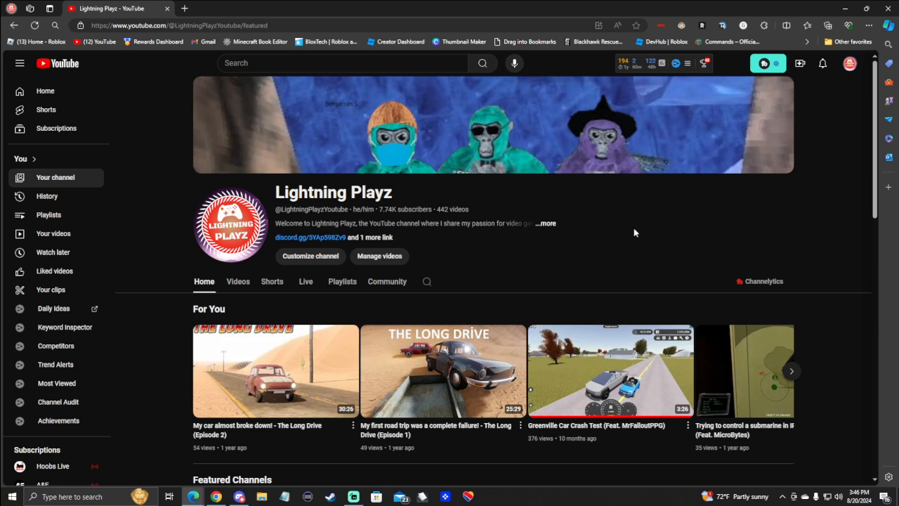
pyautogui.moveTo(797, 267)
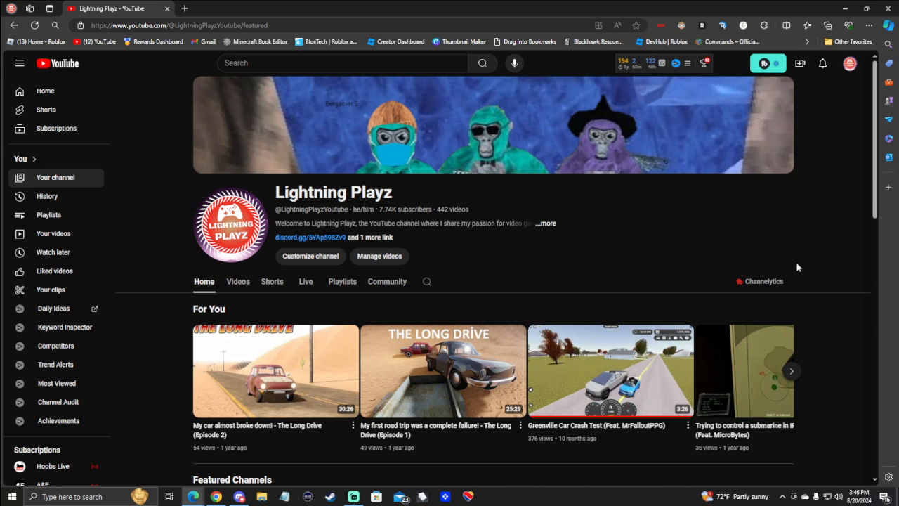